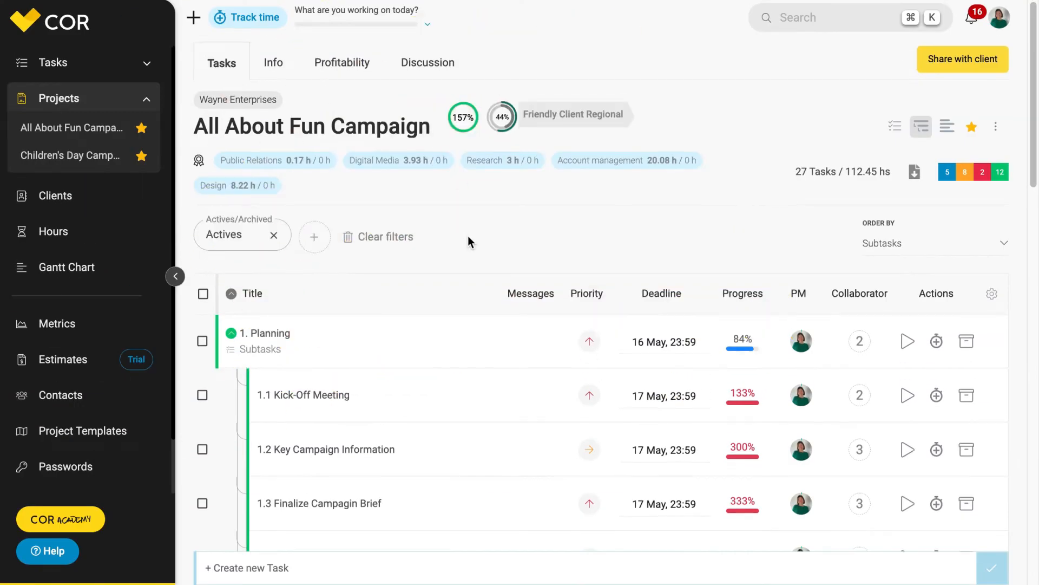
# - Scroll the All About Fun Campaign task list down to the 7. ATL row
pyautogui.scroll(-3)
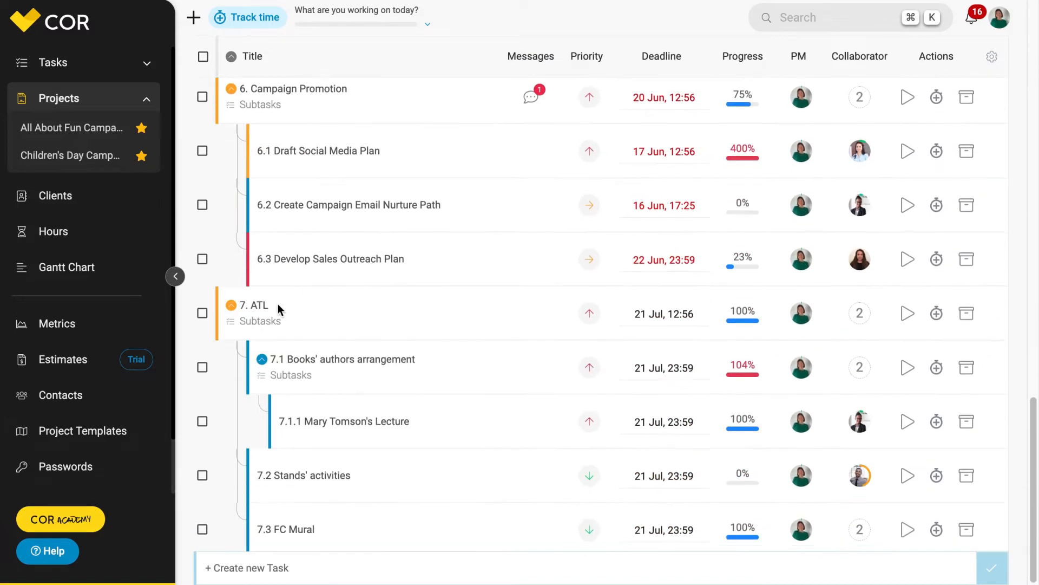
pyautogui.moveTo(291, 312)
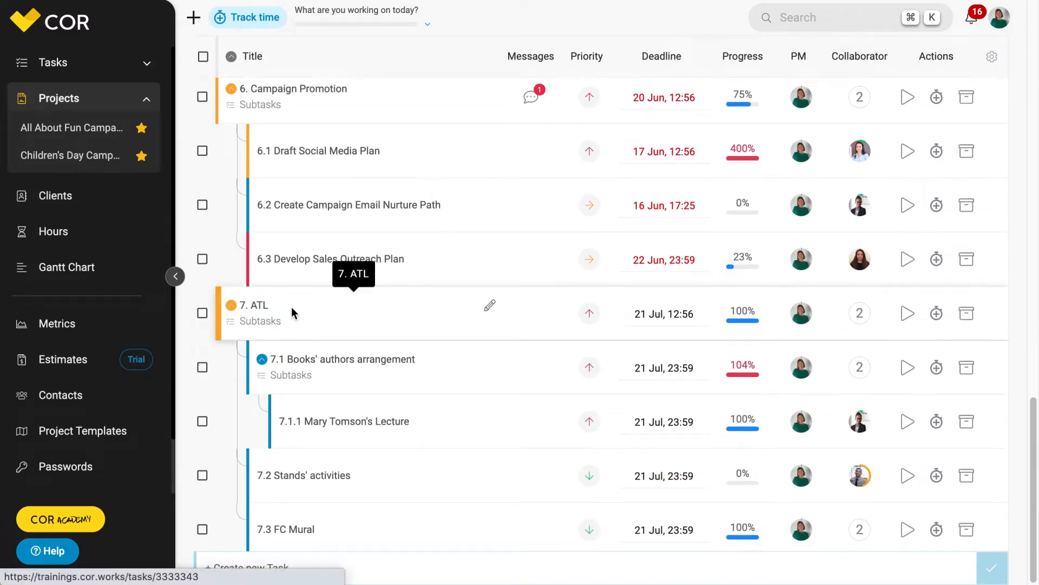
# - Open the 7. ATL task details and change its status from In progress to On hold
pyautogui.click(254, 305)
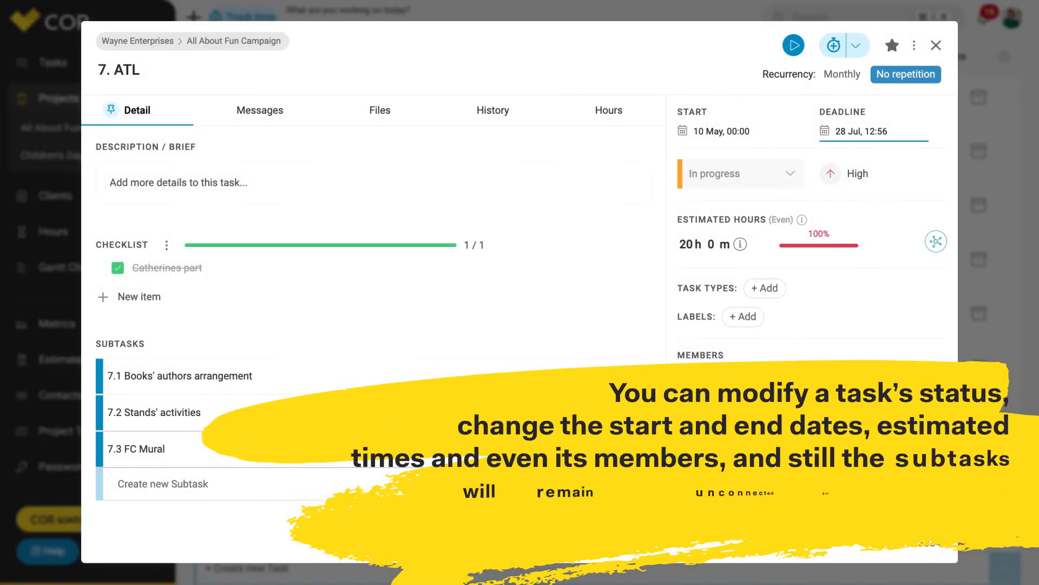
pyautogui.click(740, 174)
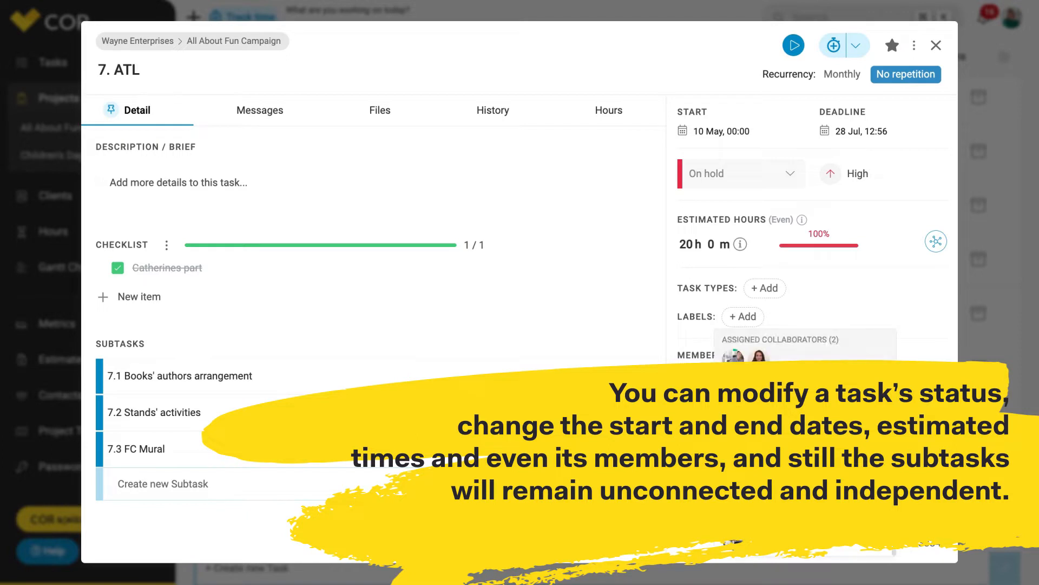
pyautogui.moveTo(93, 434)
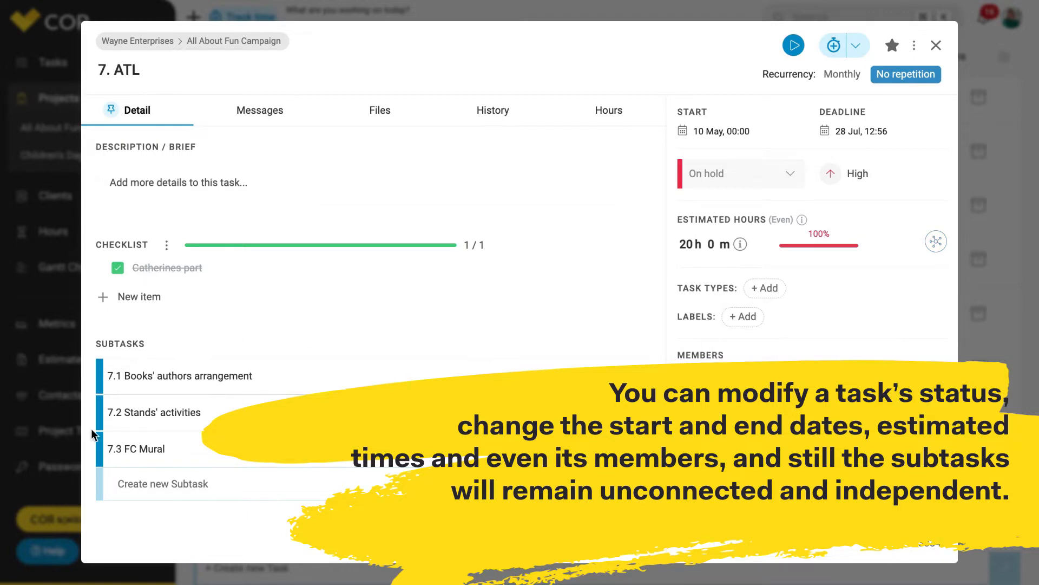
# - Create a subtask named '7.4 Runthrough' under 7. ATL and save it
pyautogui.click(163, 483)
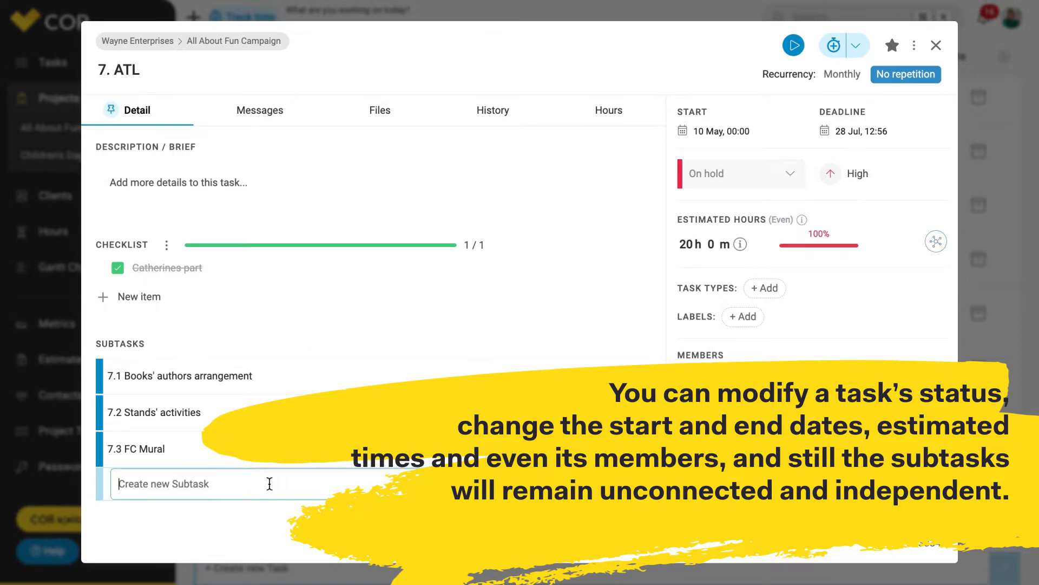
pyautogui.write('7.4')
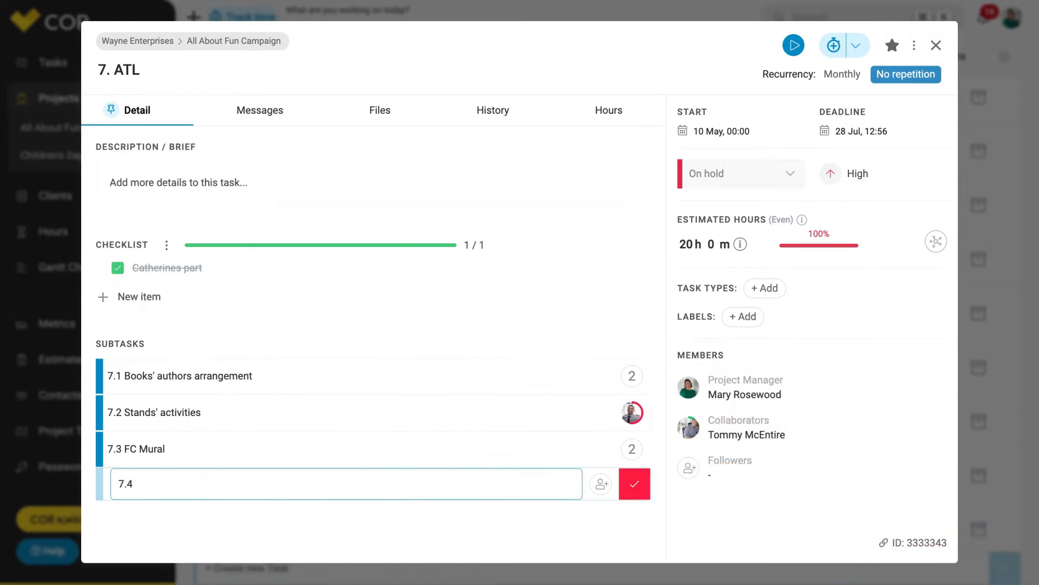
pyautogui.write('Runthrough')
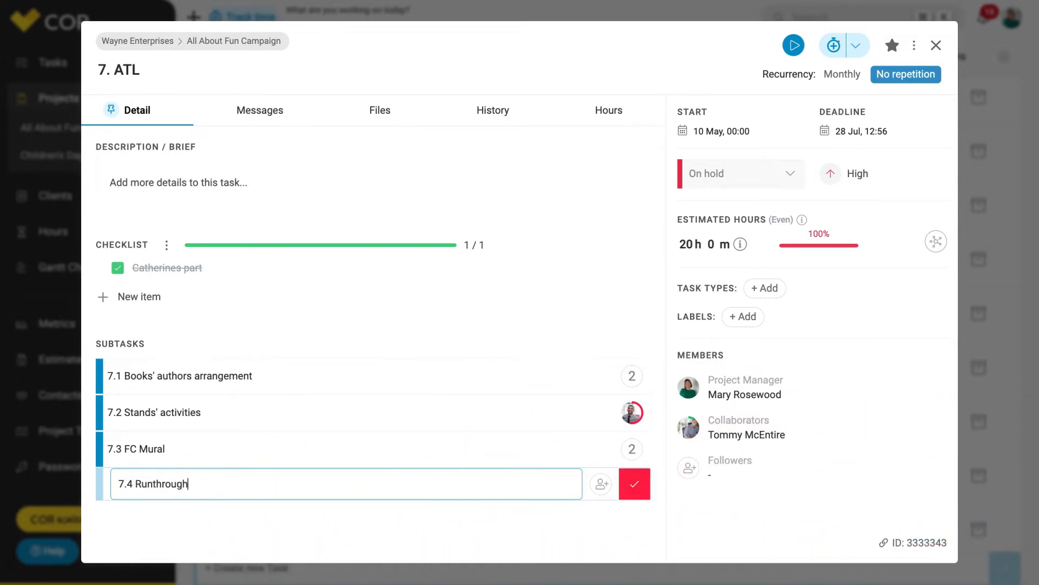
pyautogui.click(634, 483)
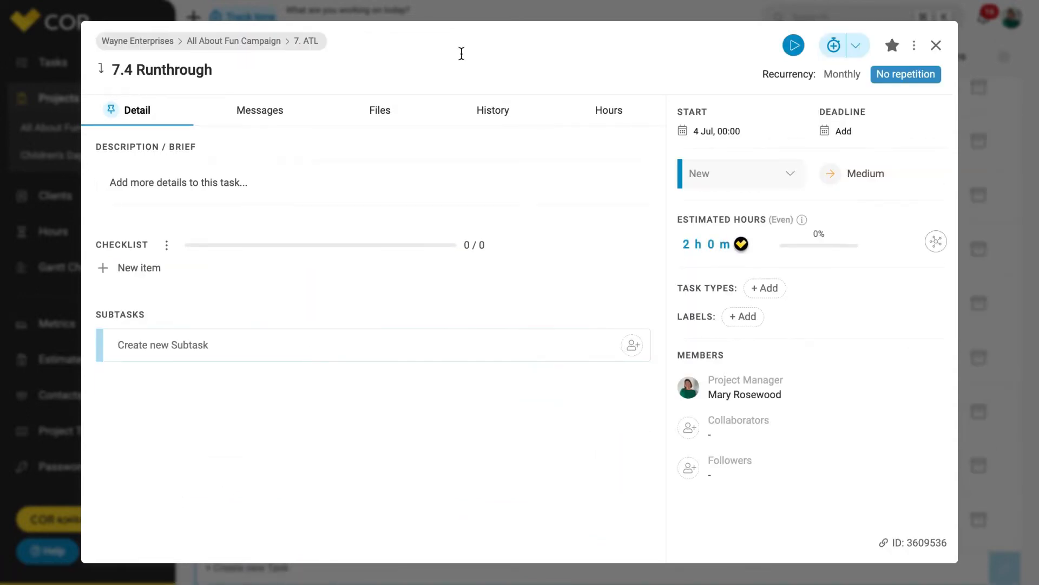
# - Give 7.4 Runthrough a 28 Jul deadline, Low priority and a 1-hour estimate
pyautogui.click(715, 131)
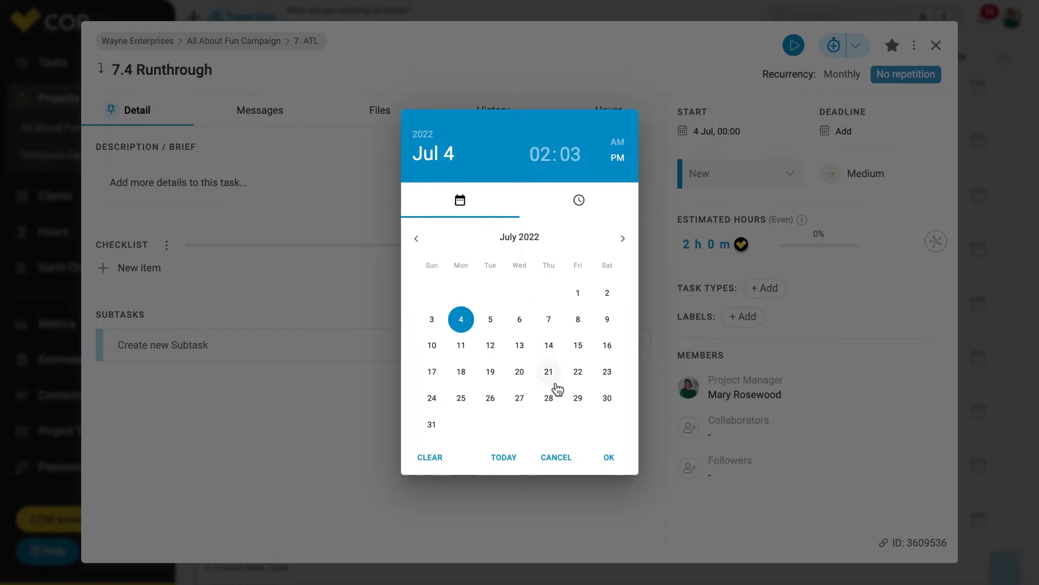
pyautogui.click(608, 457)
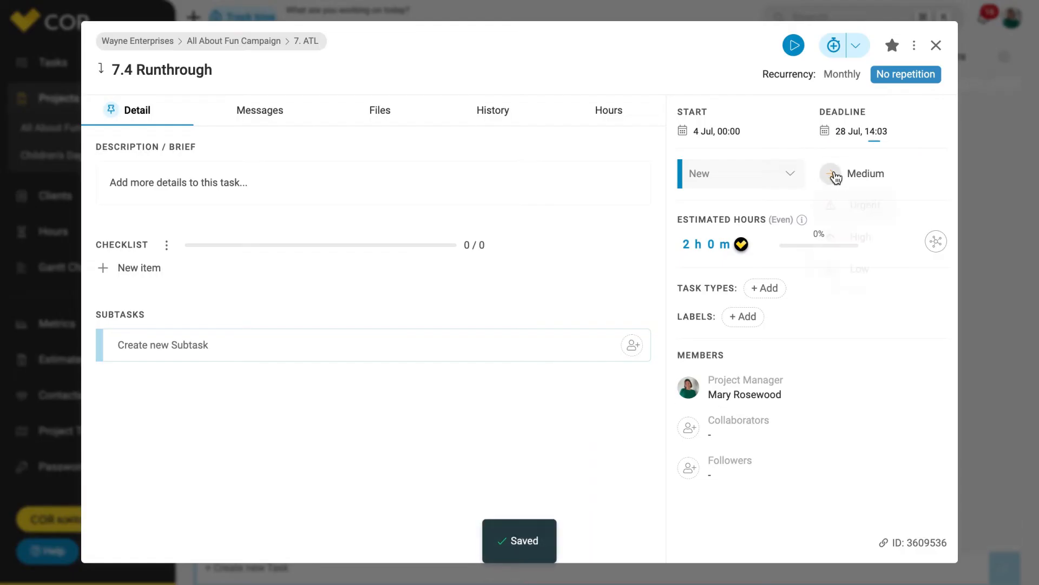
pyautogui.click(859, 269)
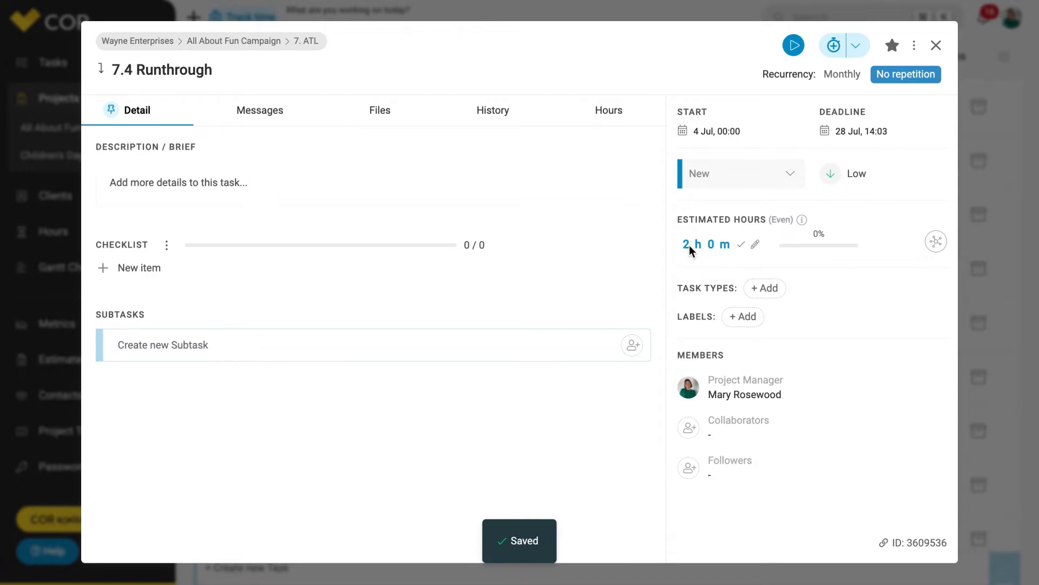
pyautogui.write('1')
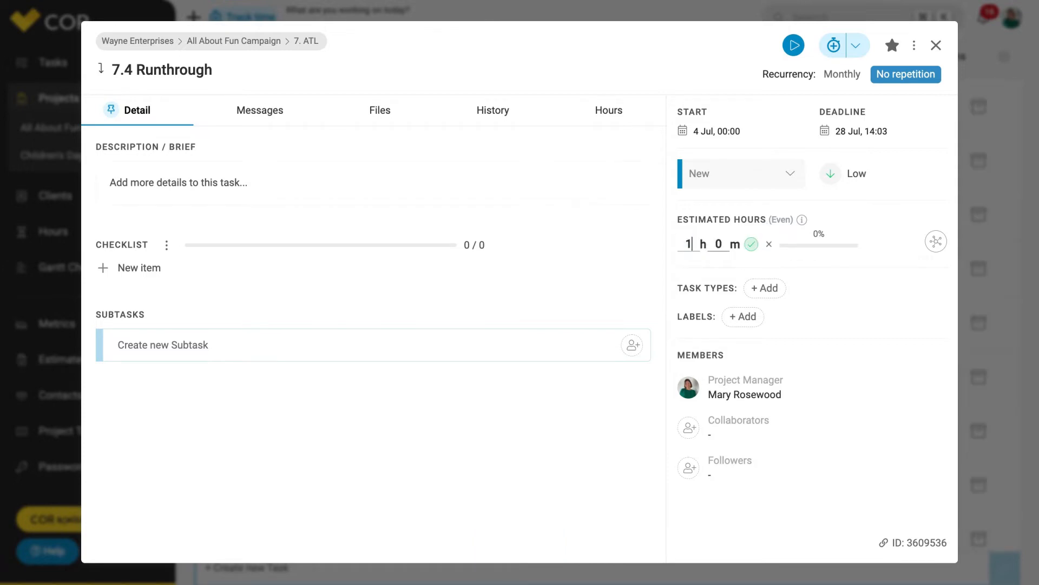
pyautogui.click(764, 288)
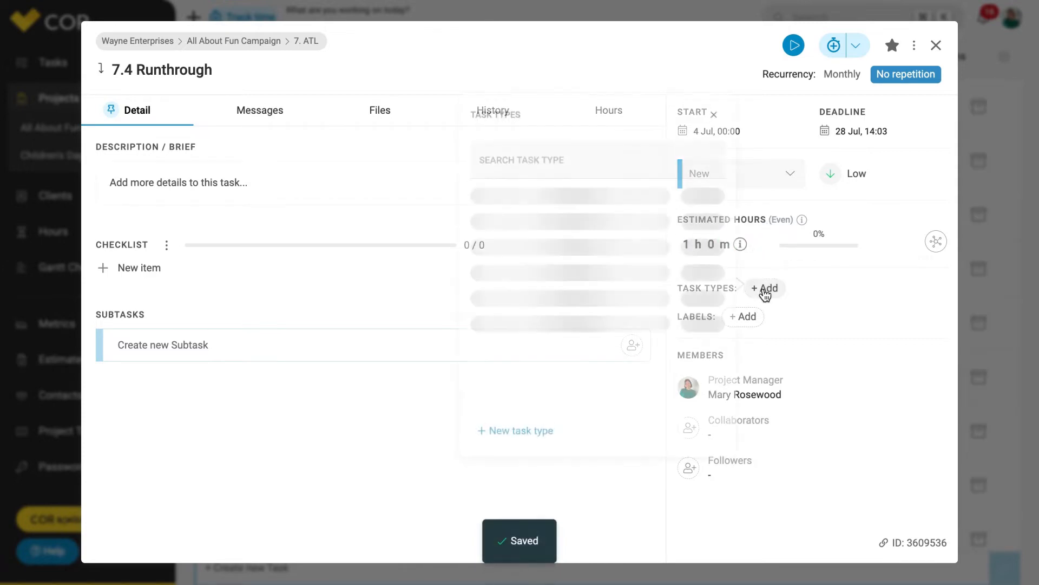
pyautogui.write('pres')
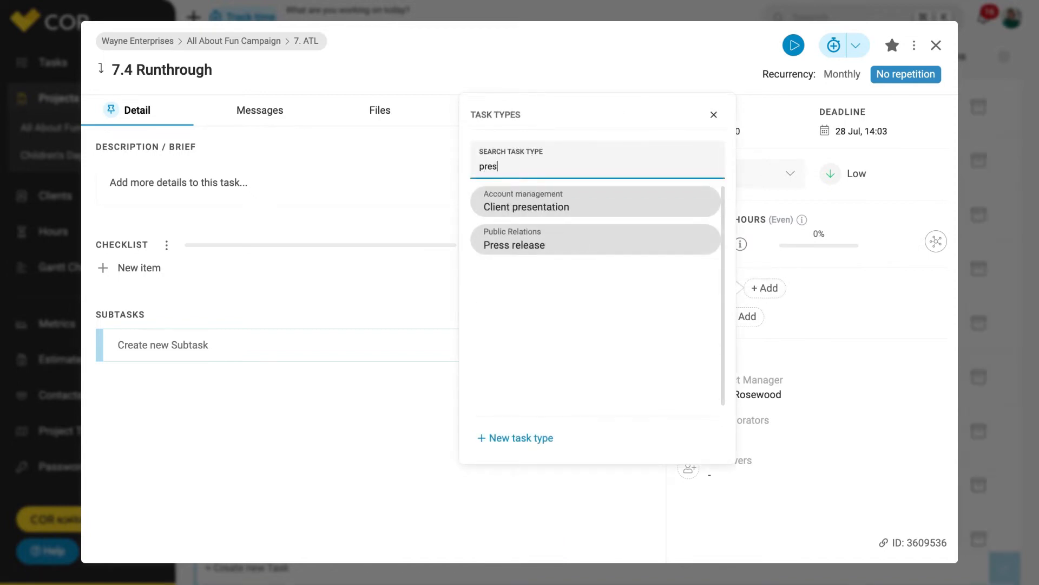
pyautogui.click(514, 245)
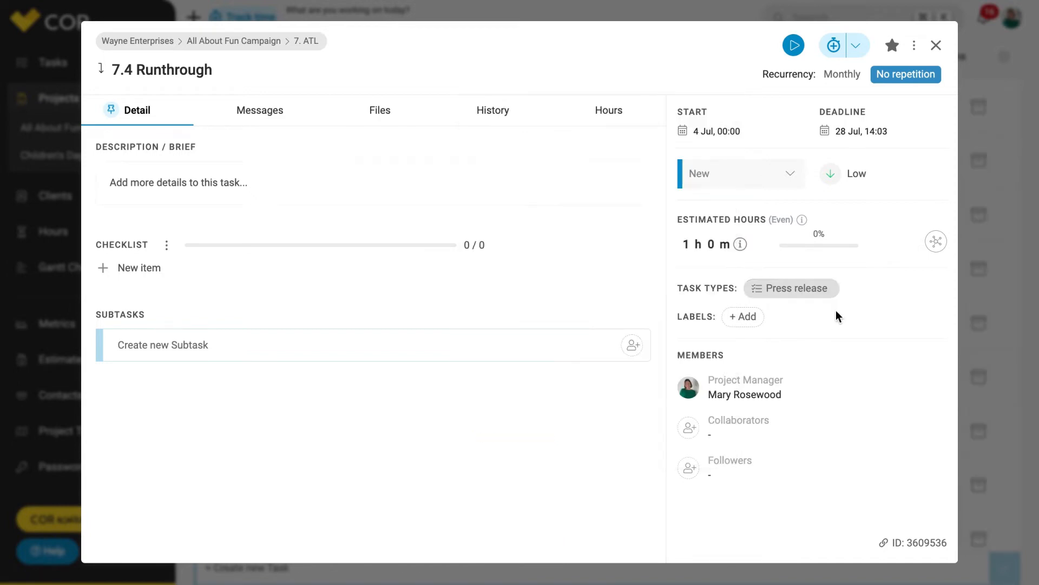
pyautogui.click(688, 427)
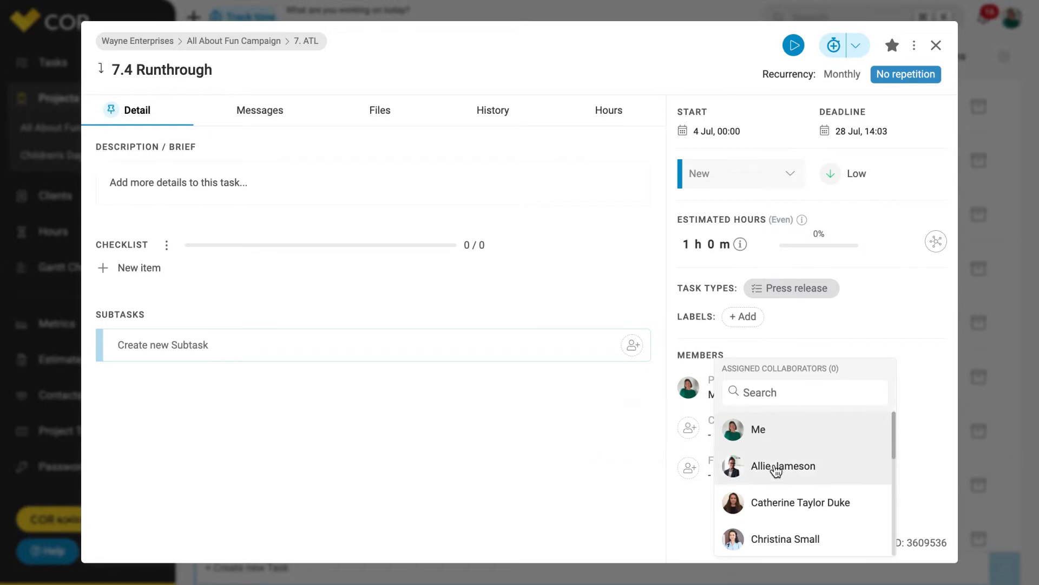
pyautogui.click(783, 466)
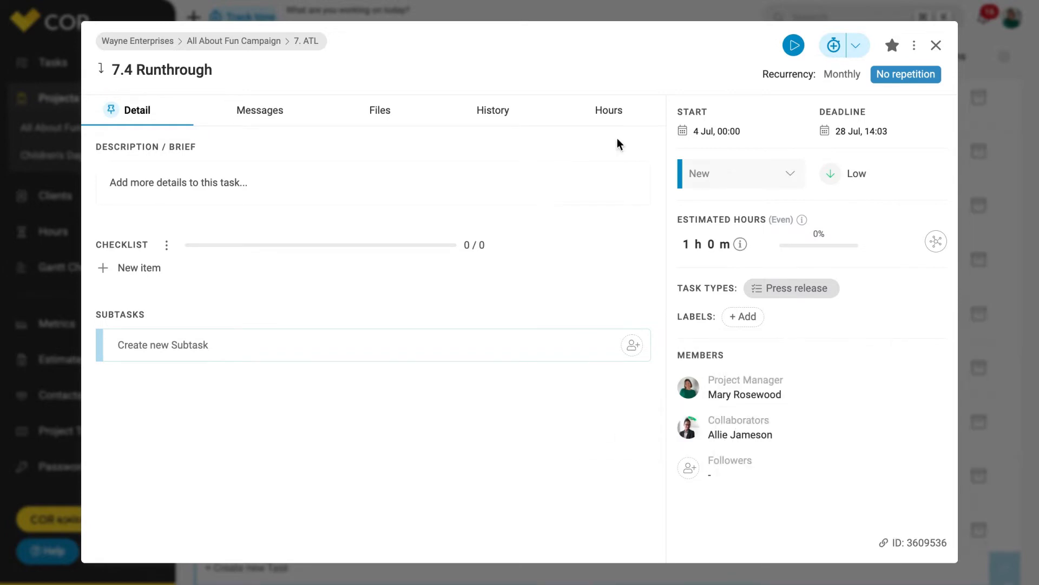
pyautogui.moveTo(619, 126)
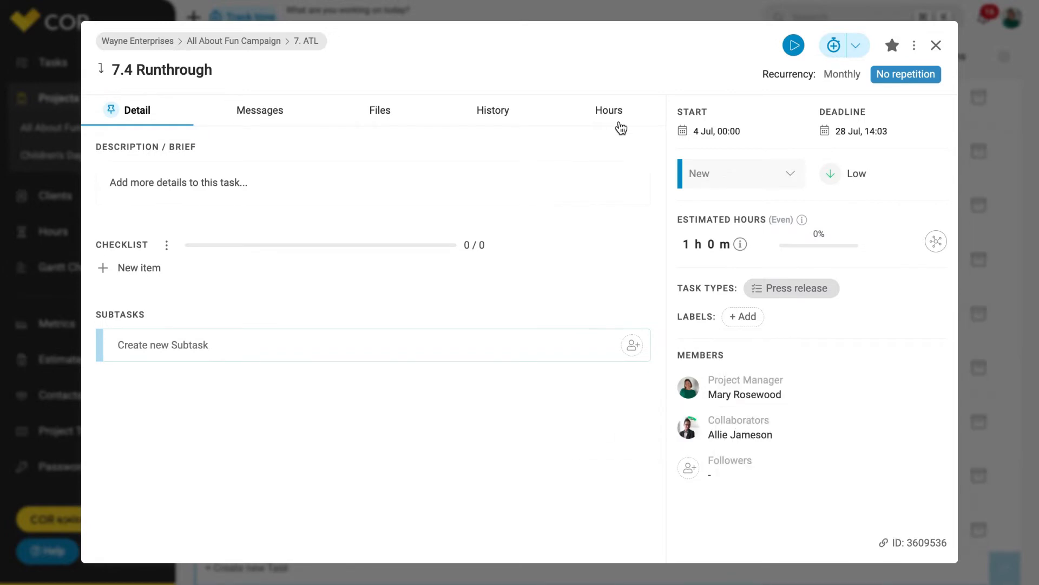
# - Track a 0h 30m time entry on 7.4 Runthrough from the Hours tab
pyautogui.click(609, 110)
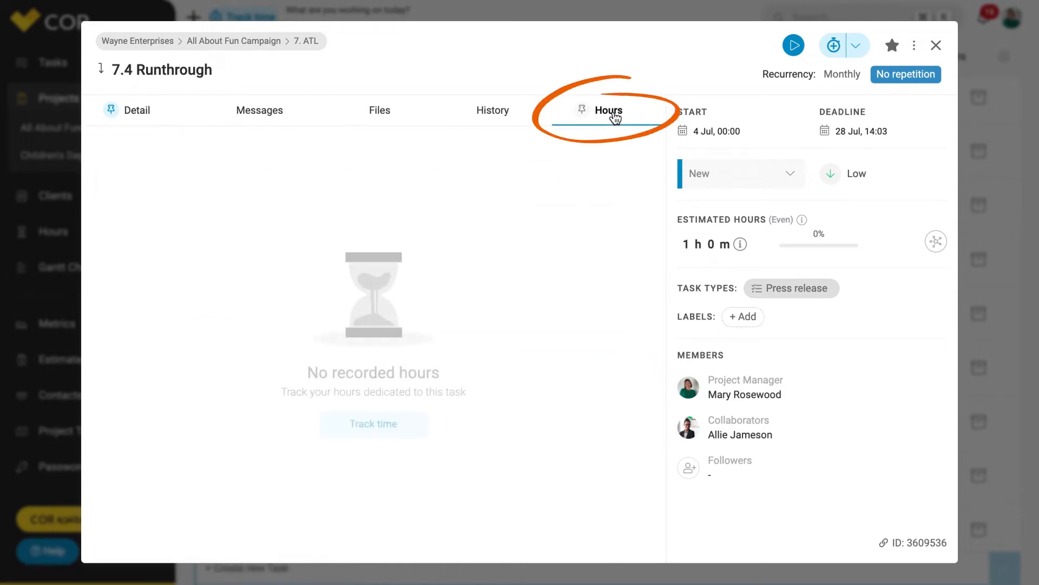
pyautogui.click(373, 424)
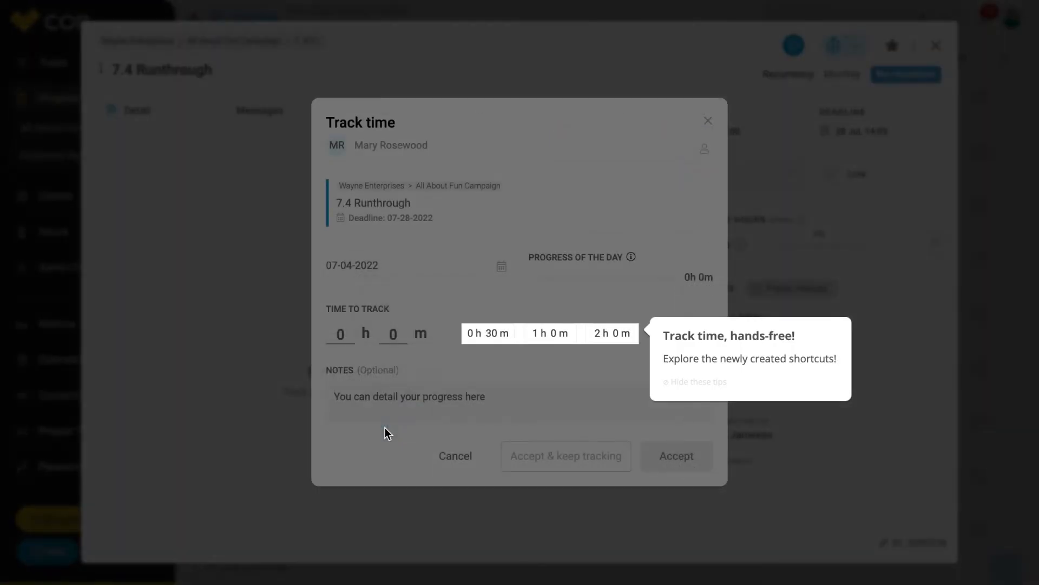
pyautogui.click(488, 333)
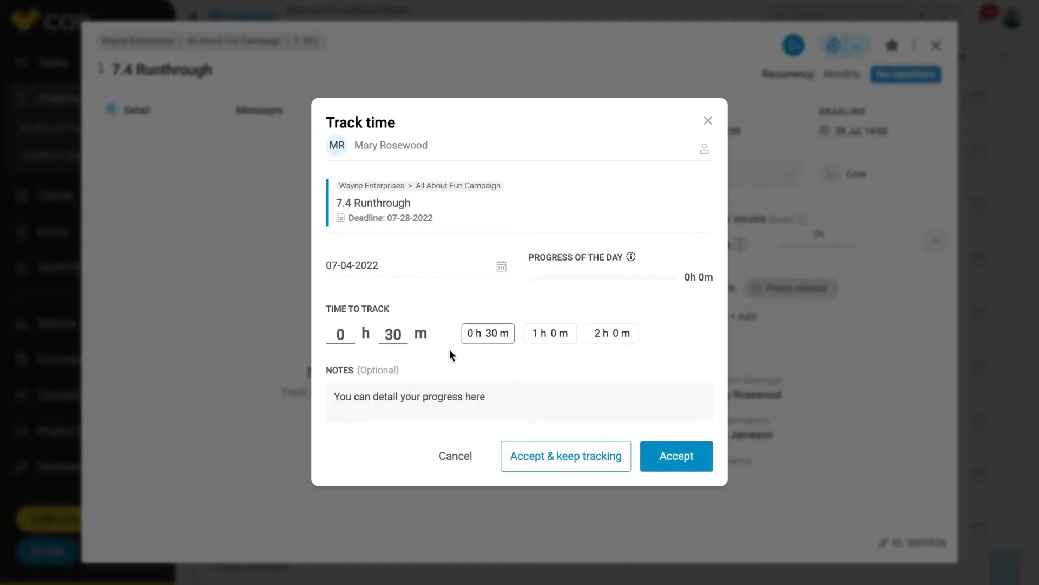
pyautogui.click(676, 456)
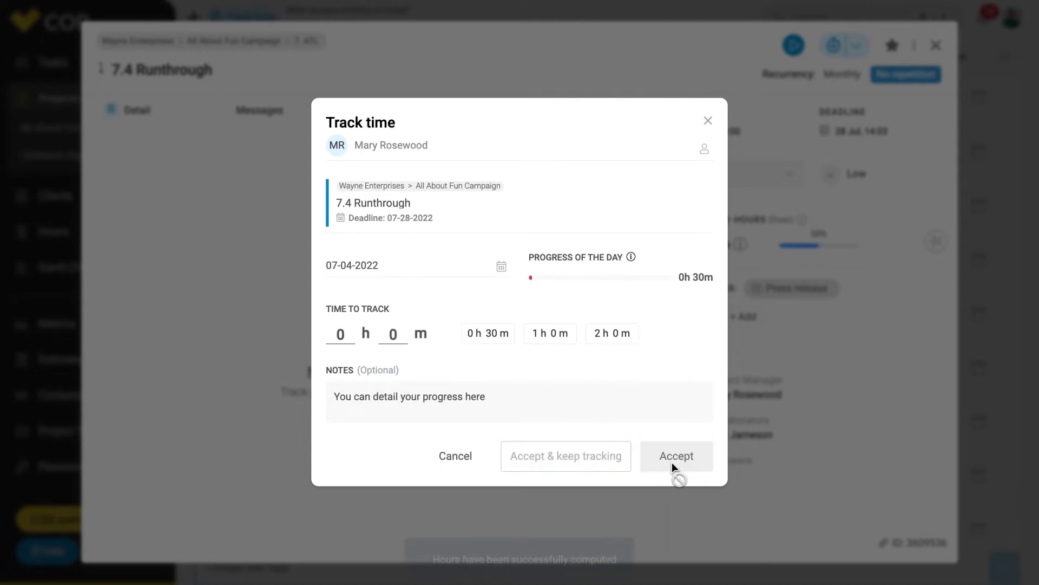
pyautogui.click(676, 456)
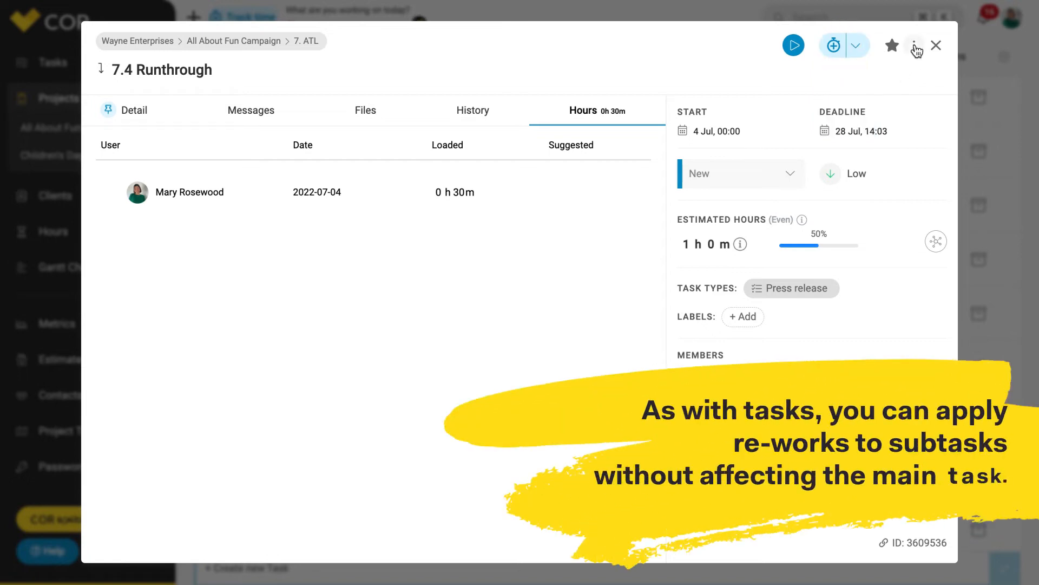
# - Choose Rework from the subtask's three-dot actions menu
pyautogui.click(913, 45)
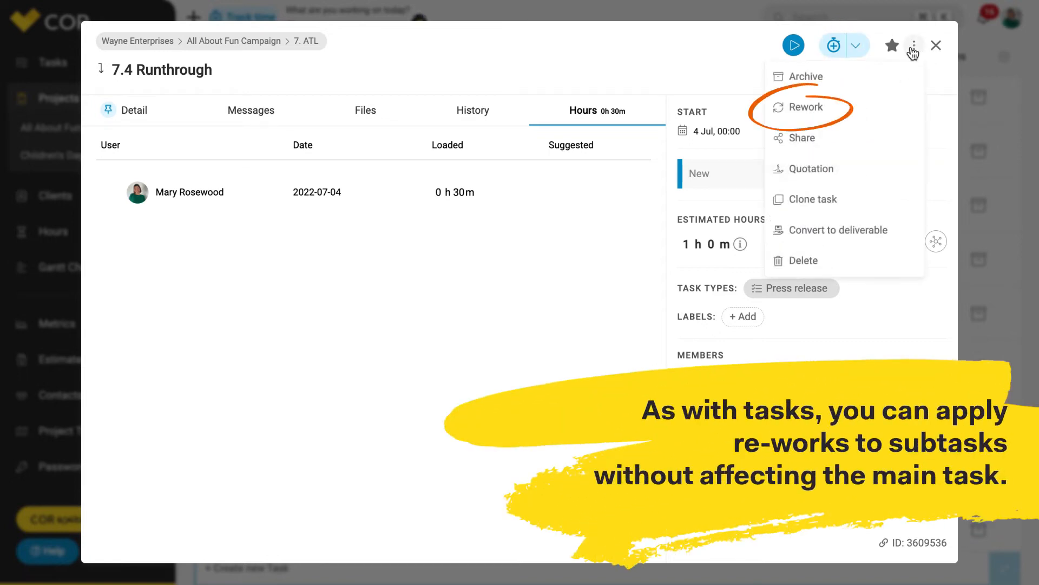
pyautogui.moveTo(837, 111)
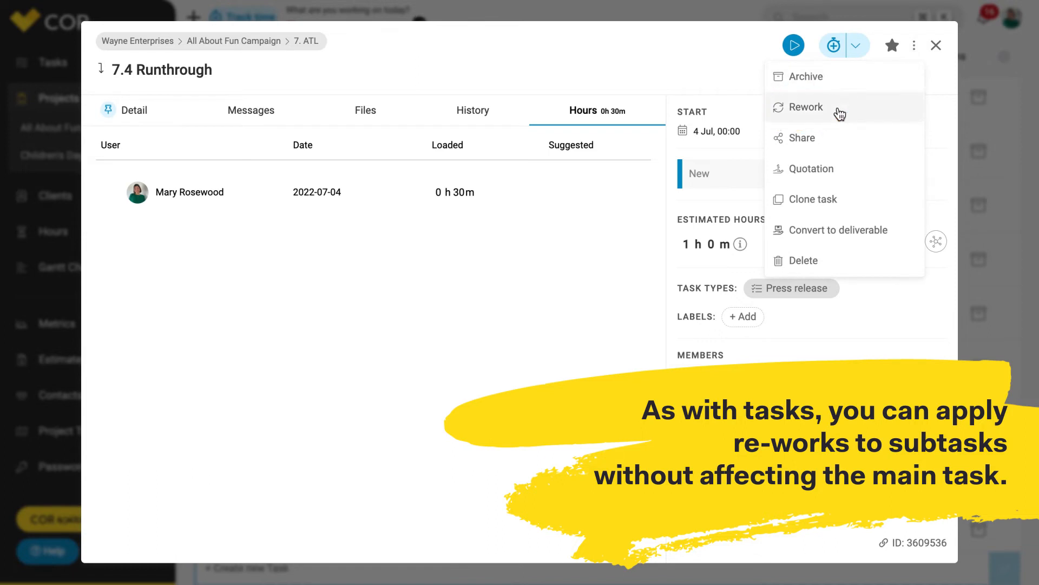
pyautogui.click(806, 107)
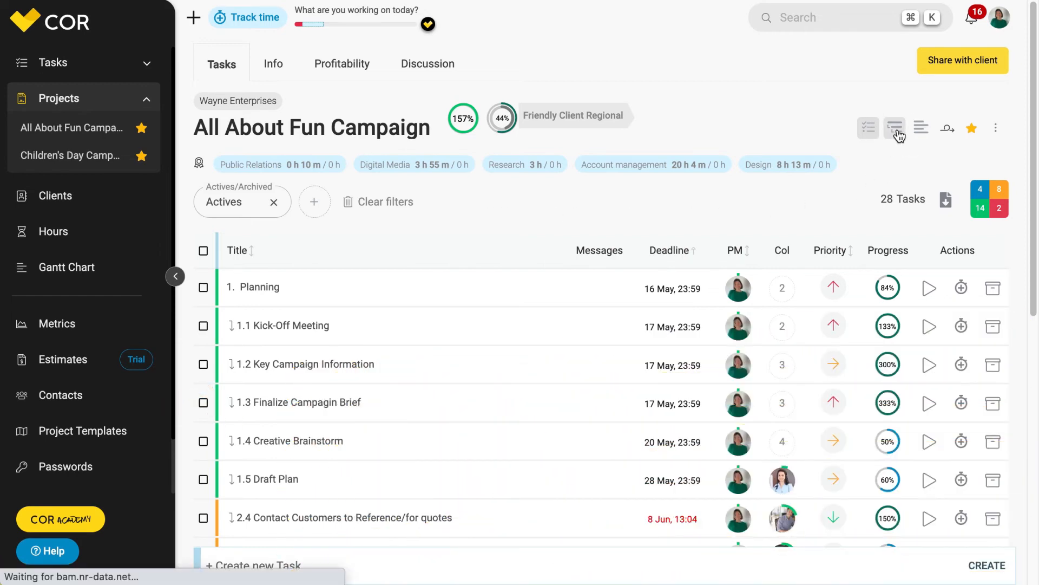
# - Switch the project to nested list view, then go to the personal Tasks page
pyautogui.click(895, 129)
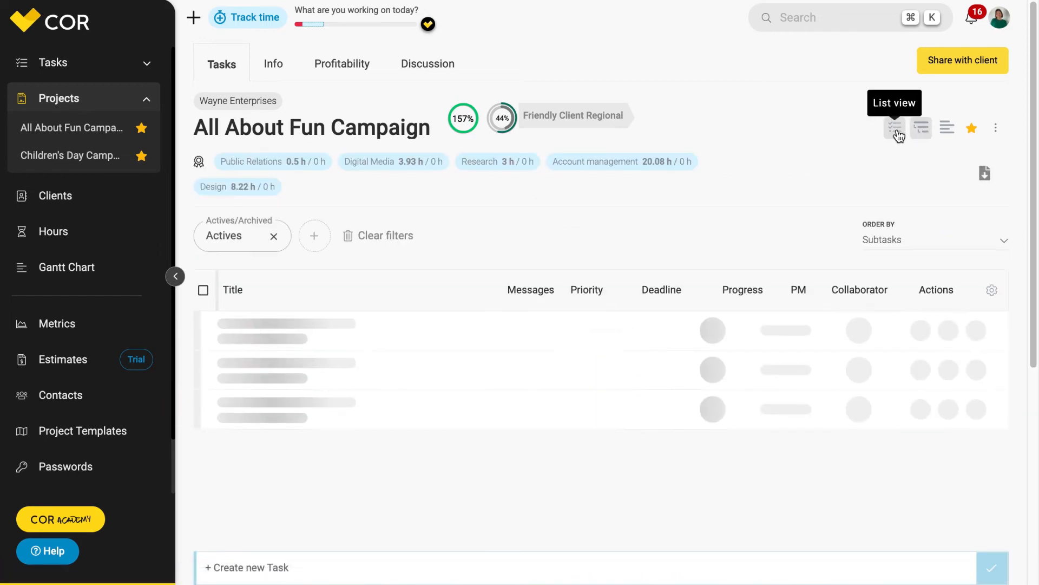
pyautogui.click(921, 128)
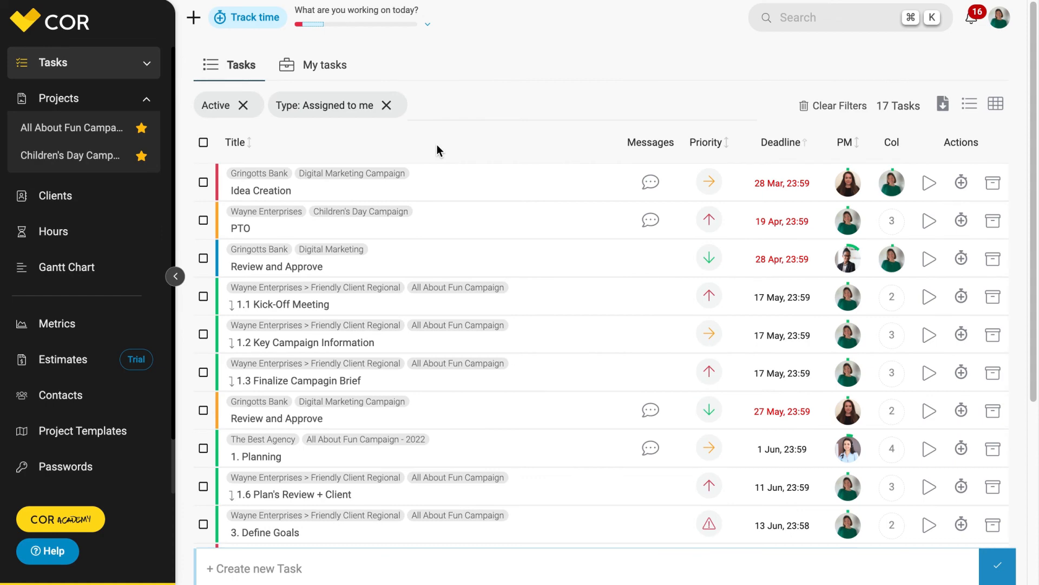
# - Switch to the My tasks tab showing Today, This Week and Upcoming groups
pyautogui.click(325, 65)
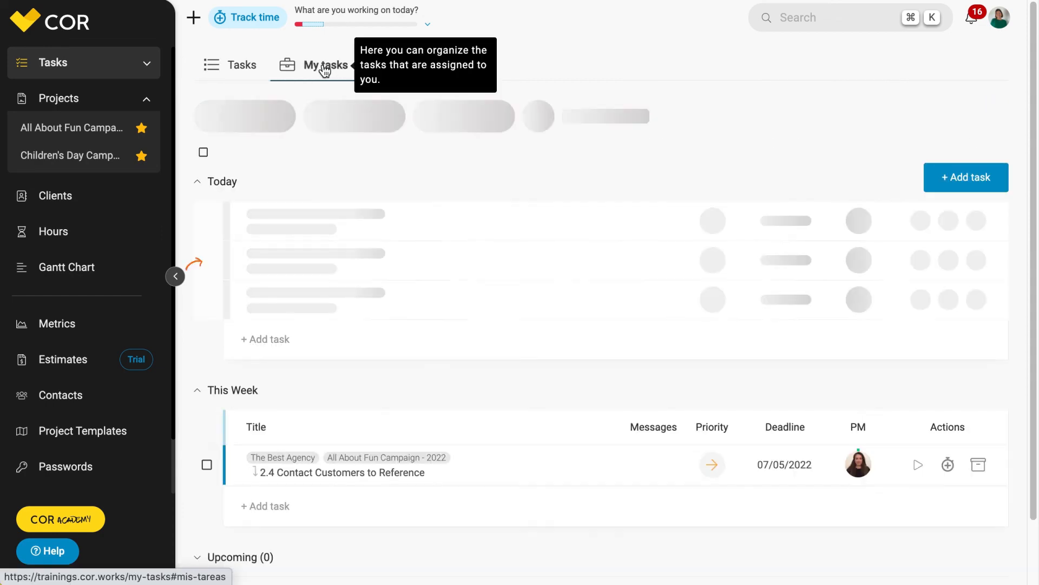
pyautogui.click(326, 65)
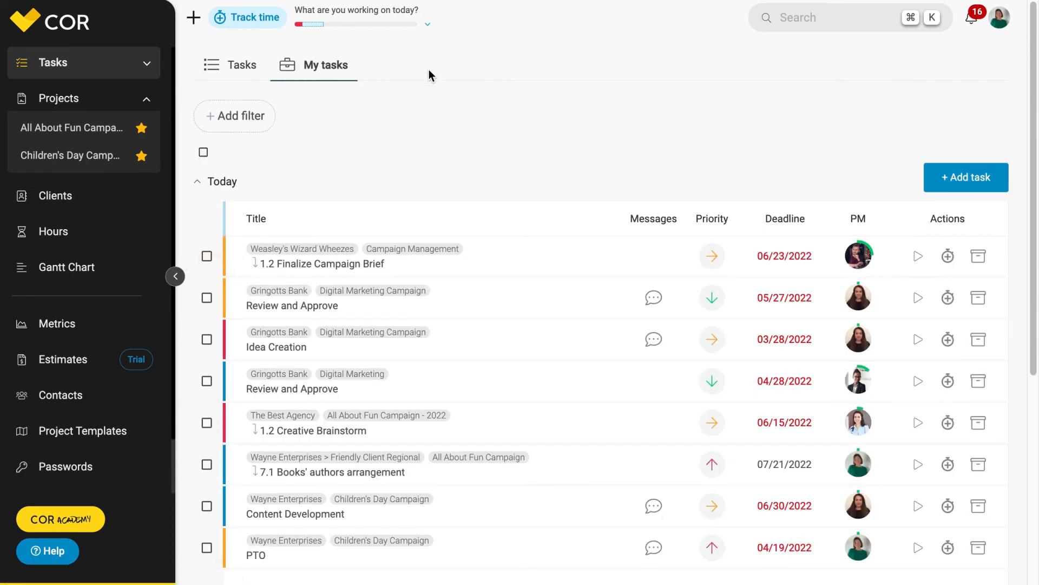